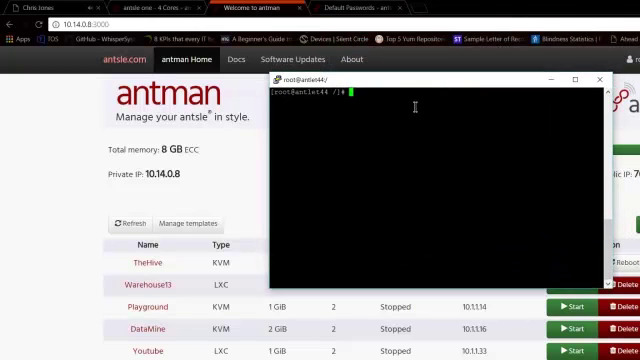
# Run top on antlet44 to view running processes and system load.
pyautogui.write('top')
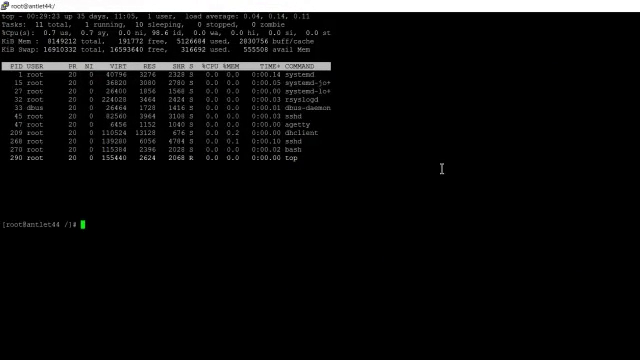
pyautogui.moveTo(437, 165)
pyautogui.write('p')
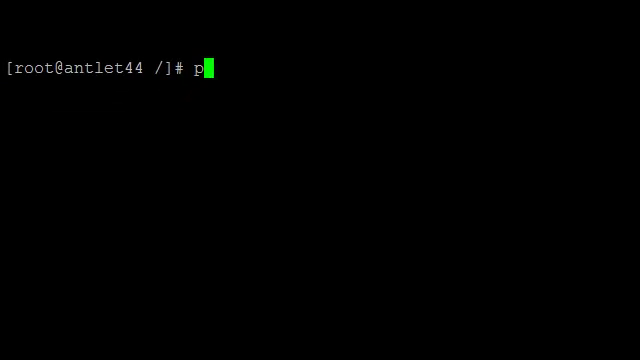
# Ping yahoo.com from antlet44, then stop it with Ctrl+C after replies arrive.
pyautogui.write('ing yahoo.com')
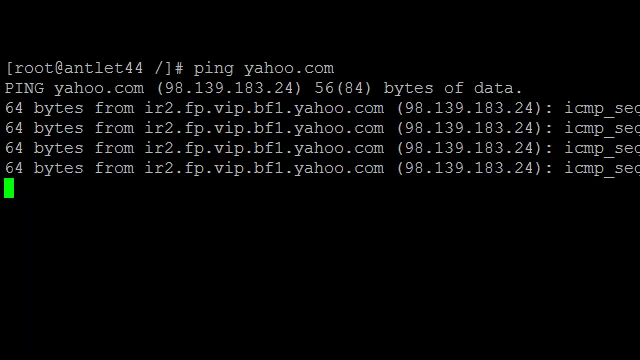
pyautogui.press('ctrl+c')
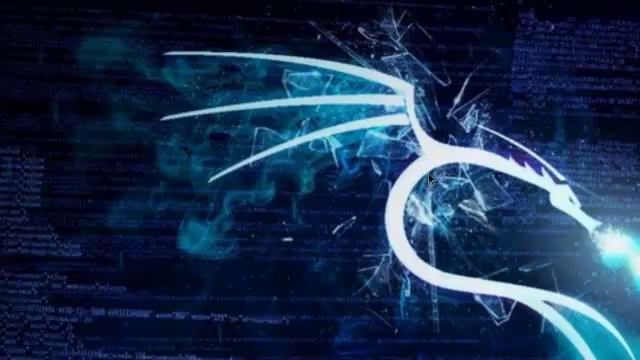
pyautogui.moveTo(326, 279)
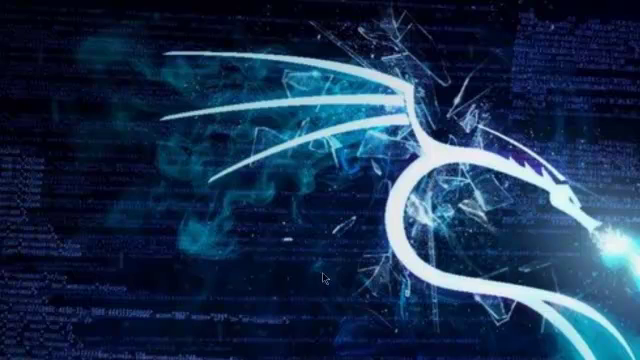